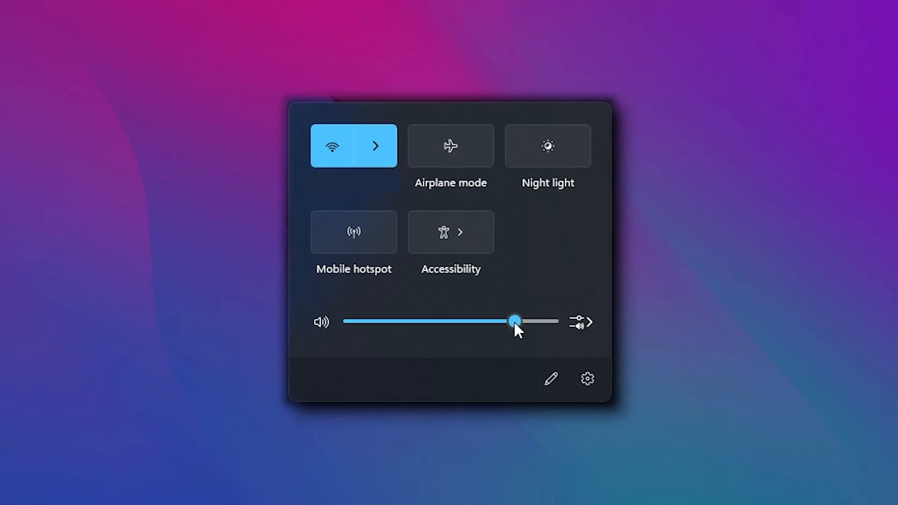
- Drag the Quick Settings volume slider up until it reads 87
{"action": "left_click_drag", "start_coordinate": [512, 321], "coordinate": [503, 327]}
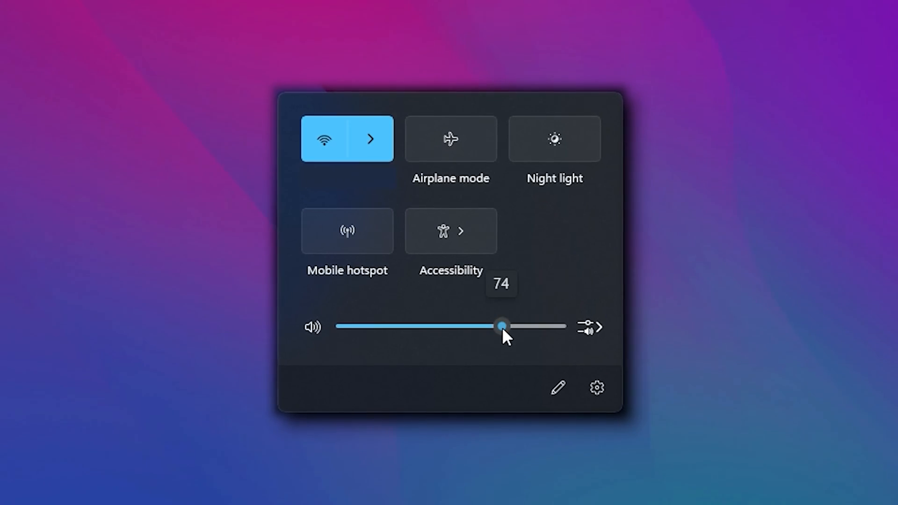
{"action": "left_click_drag", "start_coordinate": [503, 326], "coordinate": [518, 320]}
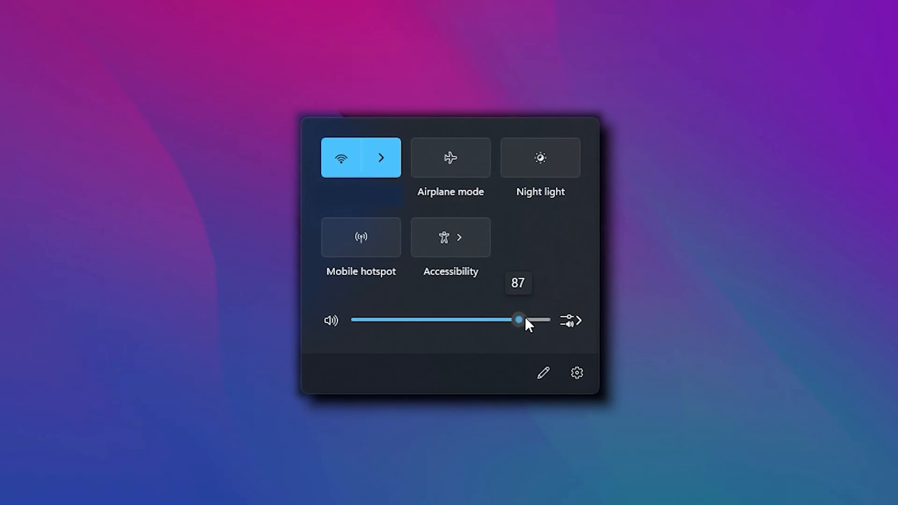
{"action": "left_click_drag", "start_coordinate": [518, 319], "coordinate": [539, 324]}
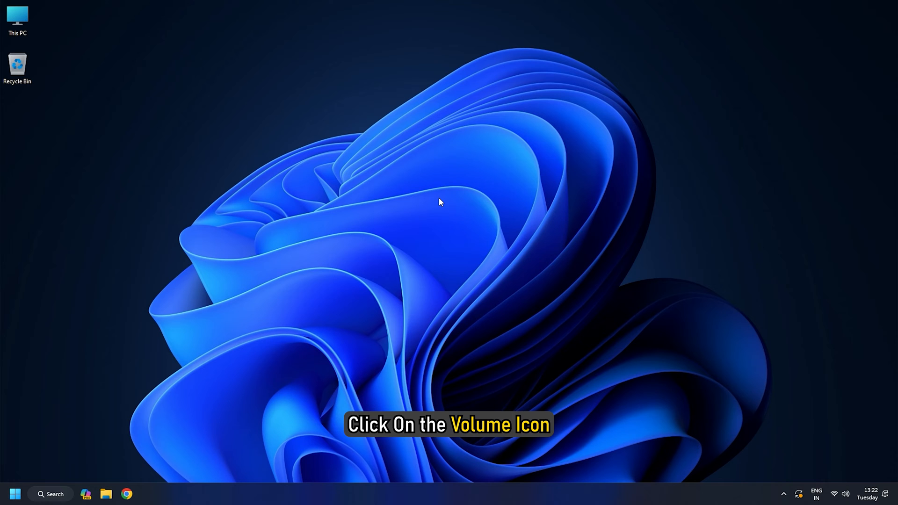
- Bring up Quick Settings with Win+A and adjust its volume slider
{"action": "key", "text": "Win+A"}
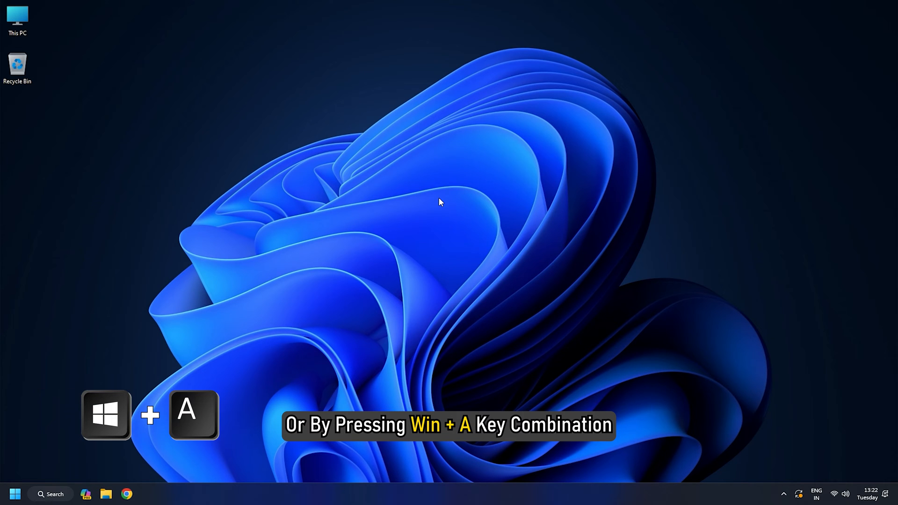
{"action": "key", "text": "Win+A"}
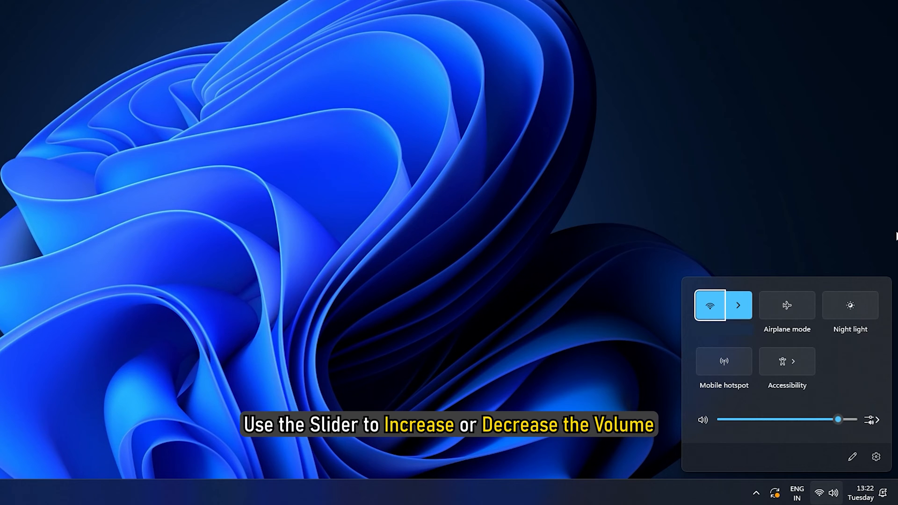
{"action": "left_click_drag", "start_coordinate": [837, 419], "coordinate": [827, 419]}
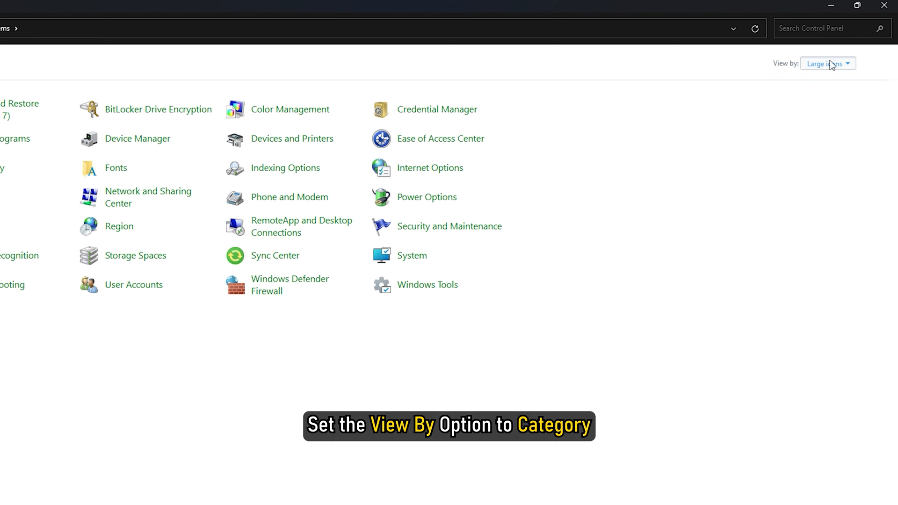
- Switch Control Panel to Category view and open Hardware and Sound
{"action": "left_click", "coordinate": [827, 63]}
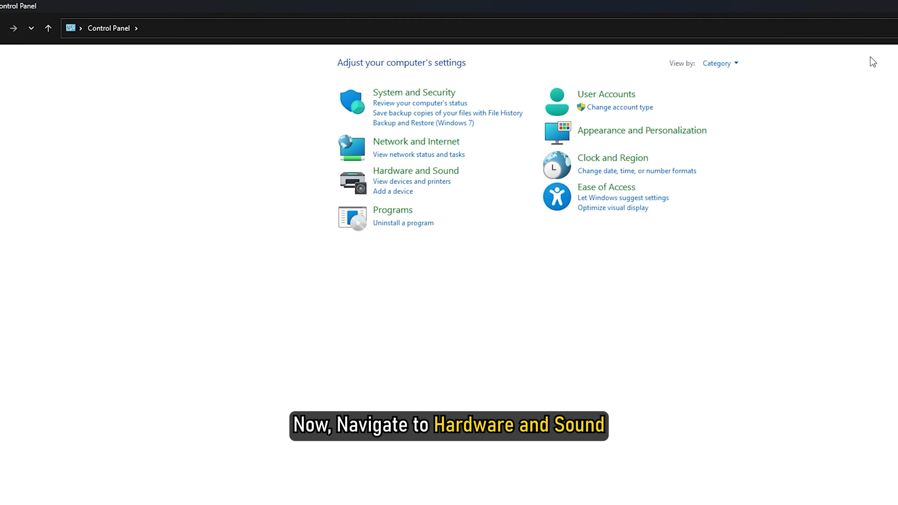
{"action": "left_click", "coordinate": [415, 170]}
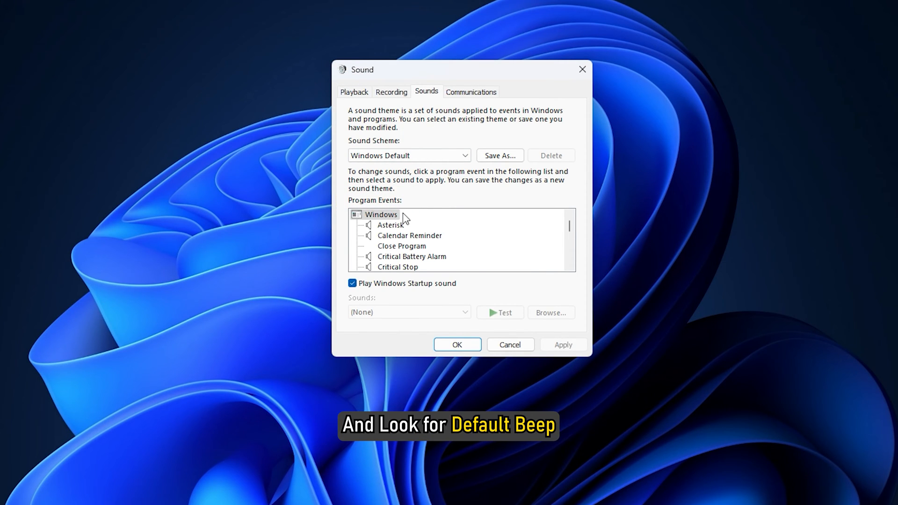
- Set the Default Beep event's sound to (None) and confirm the Sound dialog
{"action": "scroll", "scroll_direction": "down", "scroll_amount": 3}
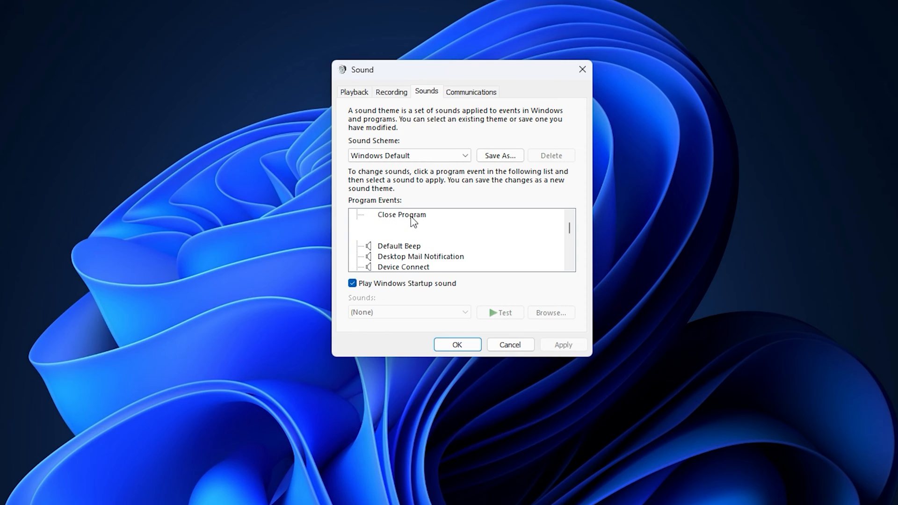
{"action": "left_click", "coordinate": [399, 246]}
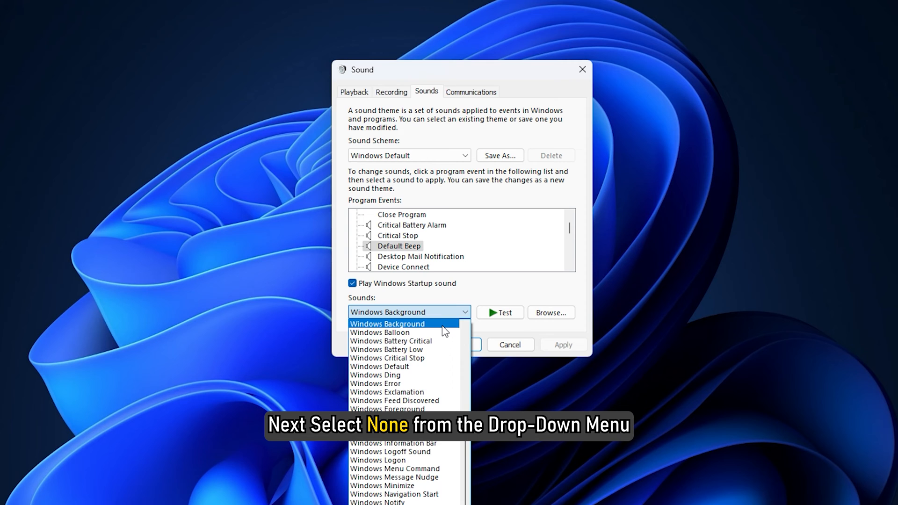
{"action": "left_click", "coordinate": [387, 323]}
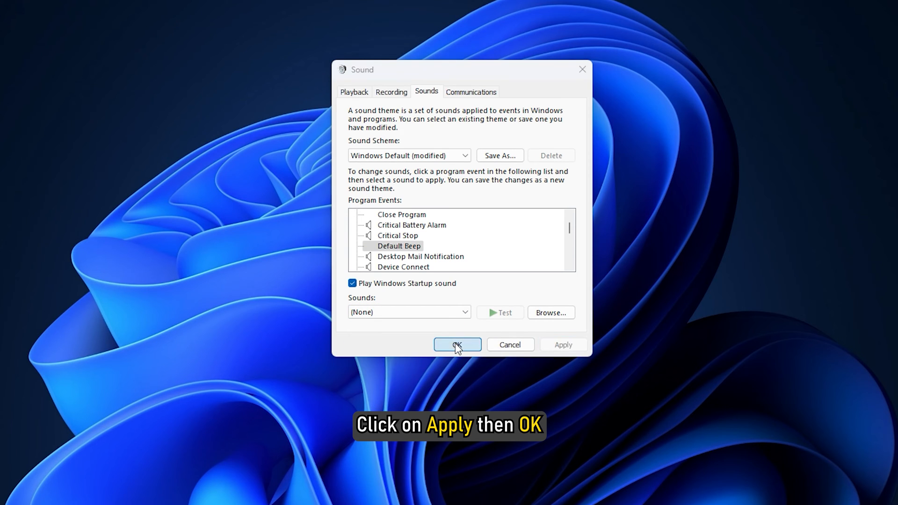
{"action": "left_click", "coordinate": [457, 344]}
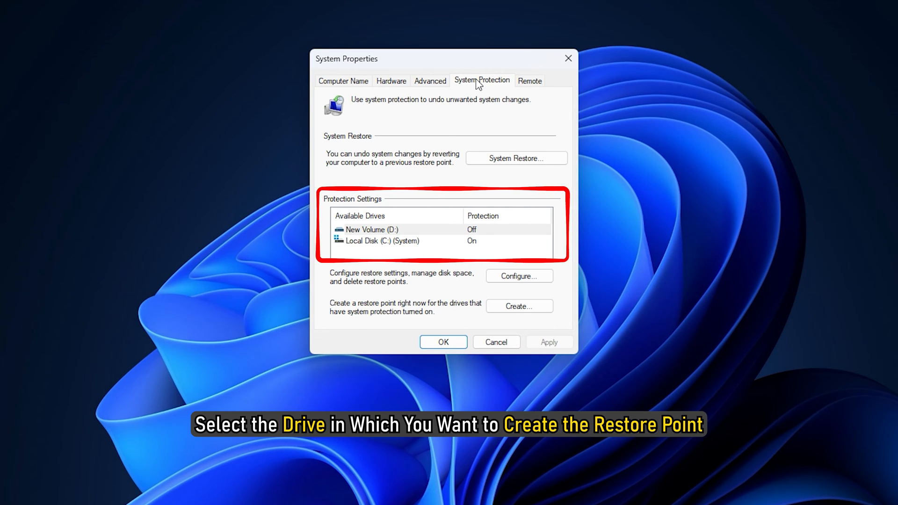
{"action": "mouse_move", "coordinate": [512, 242]}
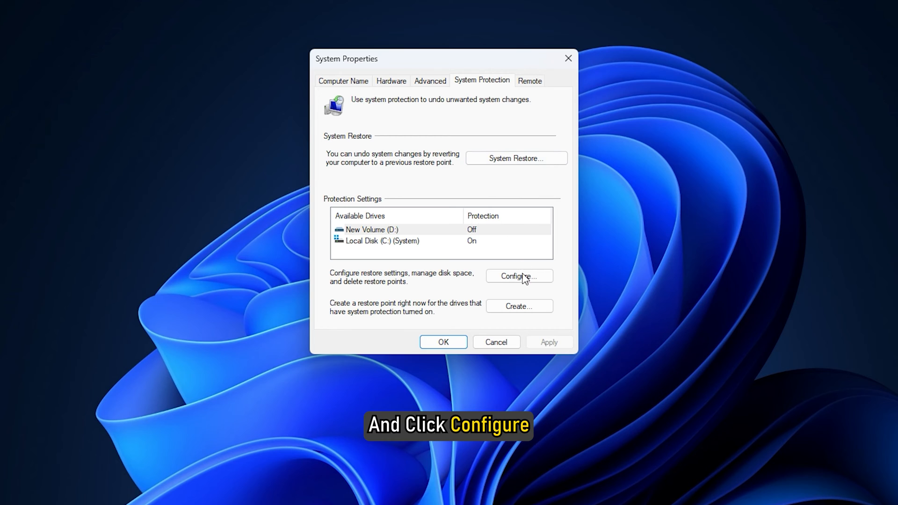
- Open the restore settings for the selected drive via Configure
{"action": "left_click", "coordinate": [519, 276]}
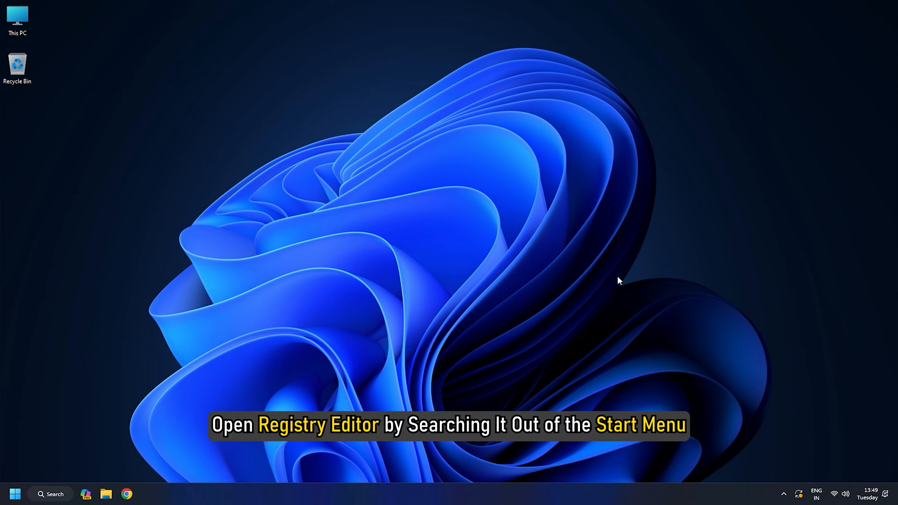
{"action": "mouse_move", "coordinate": [548, 257]}
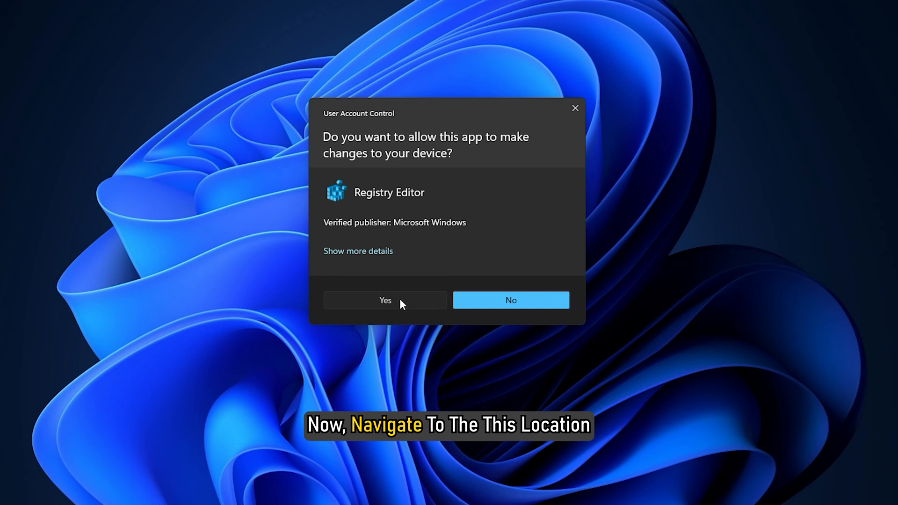
- Approve the UAC prompt so Registry Editor can make changes
{"action": "left_click", "coordinate": [385, 300]}
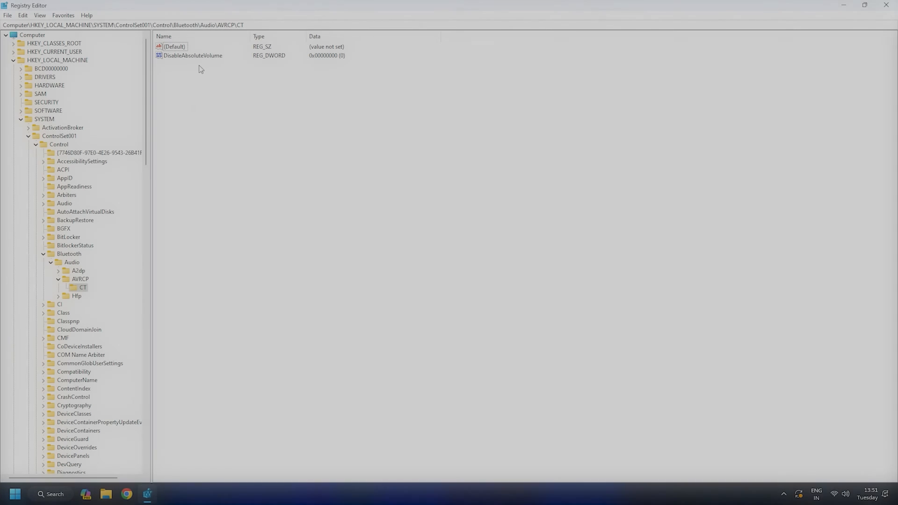
- Enter 1 as DisableAbsoluteVolume's value data, then reopen the value to check it
{"action": "double_click", "coordinate": [193, 55]}
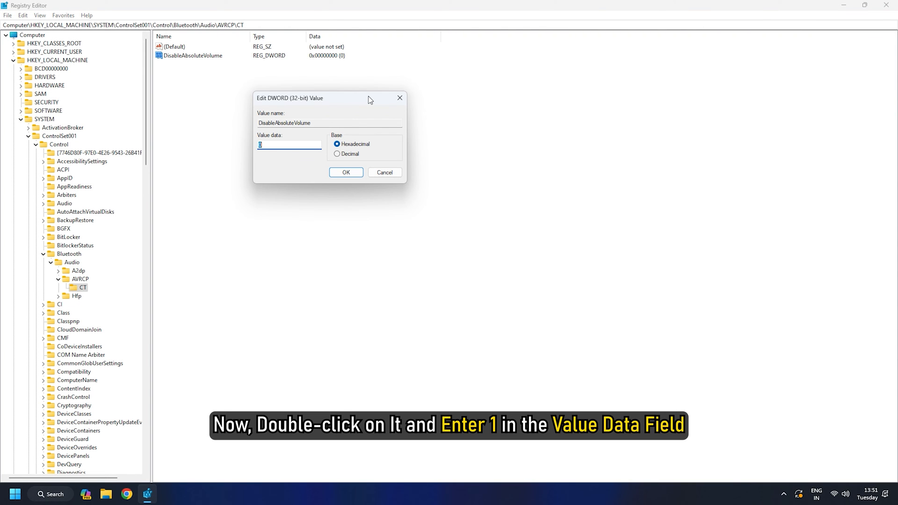
{"action": "type", "text": "1"}
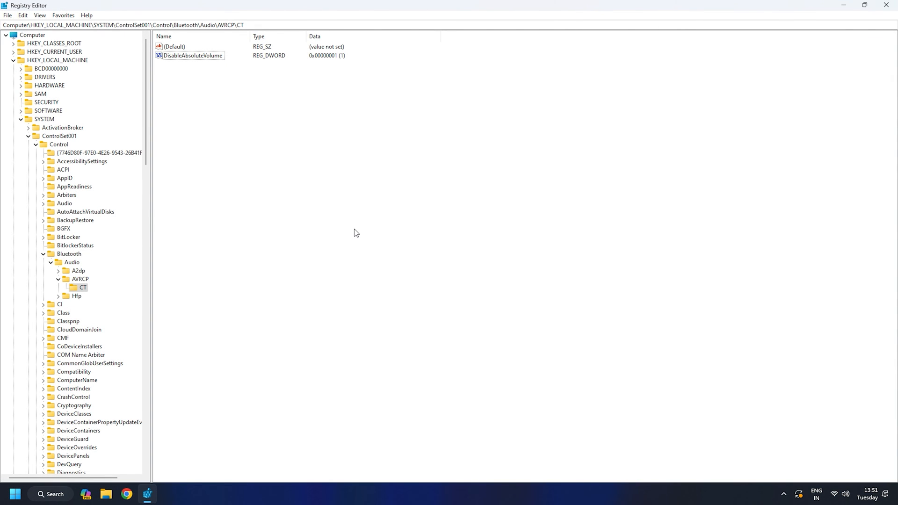
{"action": "double_click", "coordinate": [193, 56]}
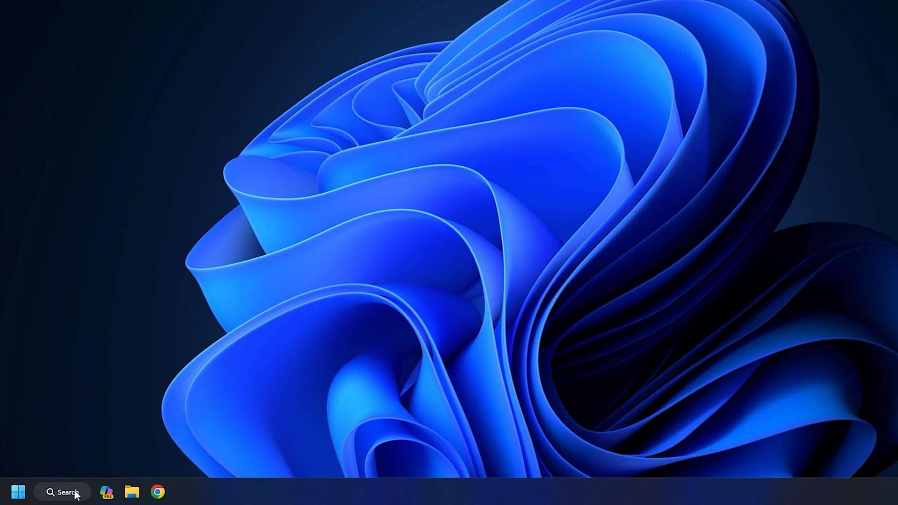
- Find Windows PowerShell in Search and run it as administrator, approving UAC
{"action": "left_click", "coordinate": [66, 492]}
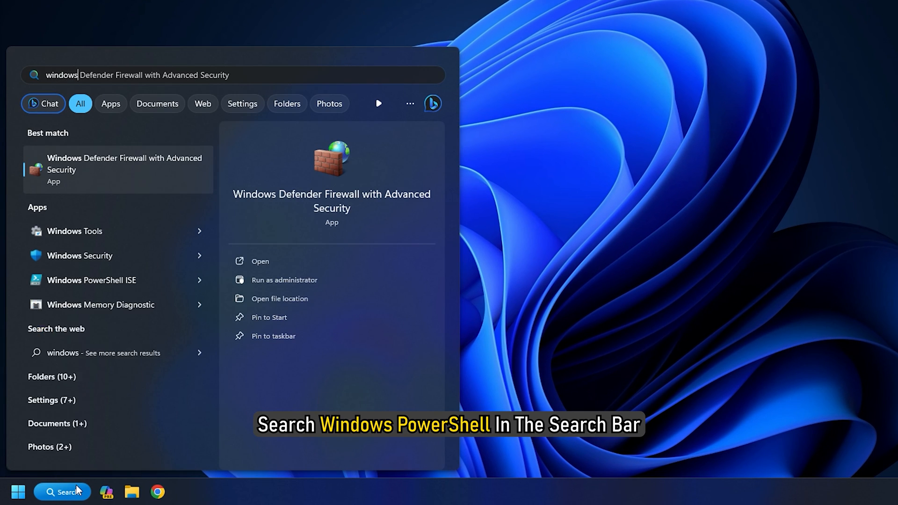
{"action": "type", "text": "windows powershell"}
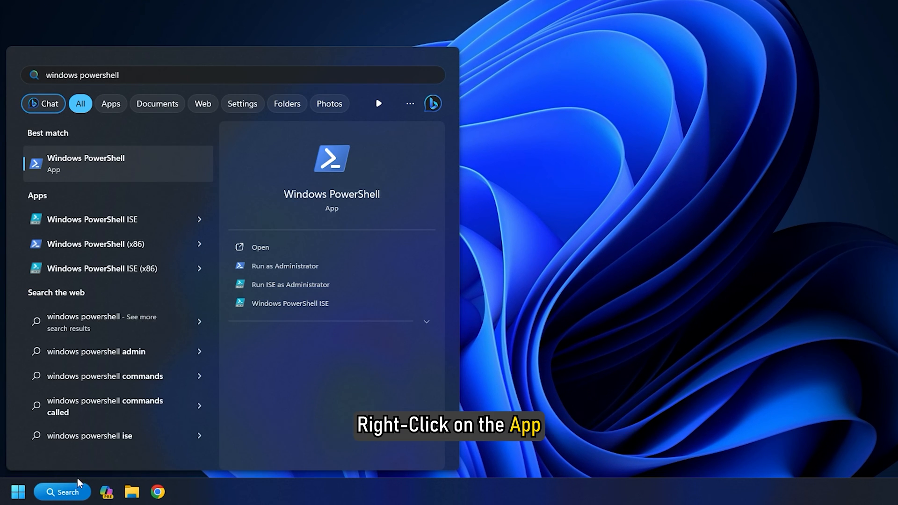
{"action": "right_click", "coordinate": [94, 164]}
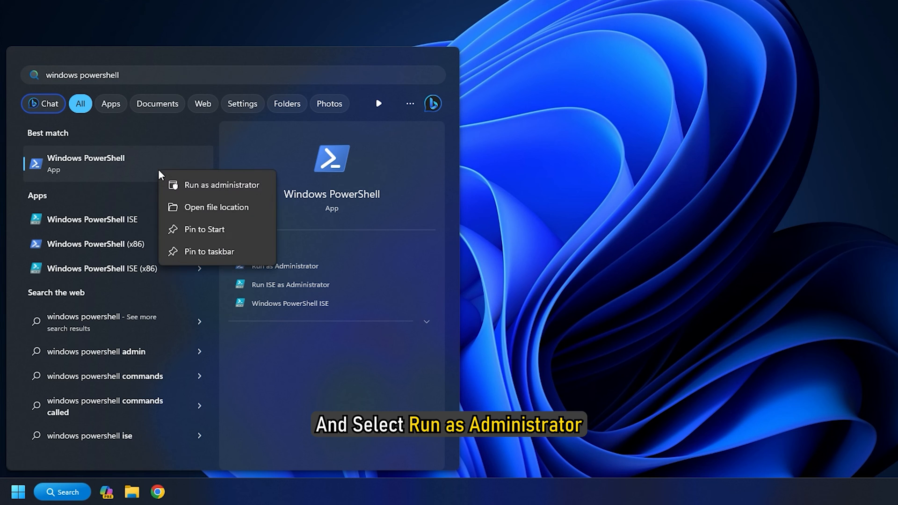
{"action": "left_click", "coordinate": [224, 184]}
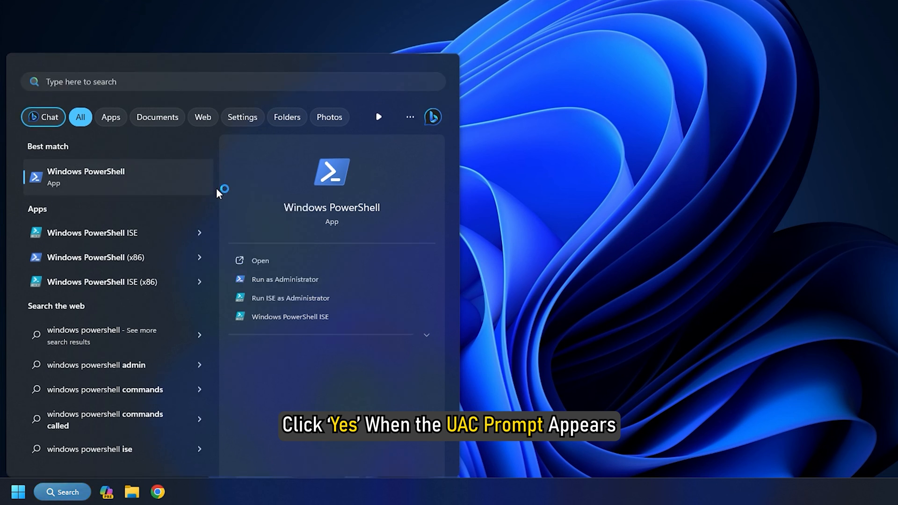
{"action": "left_click", "coordinate": [284, 279]}
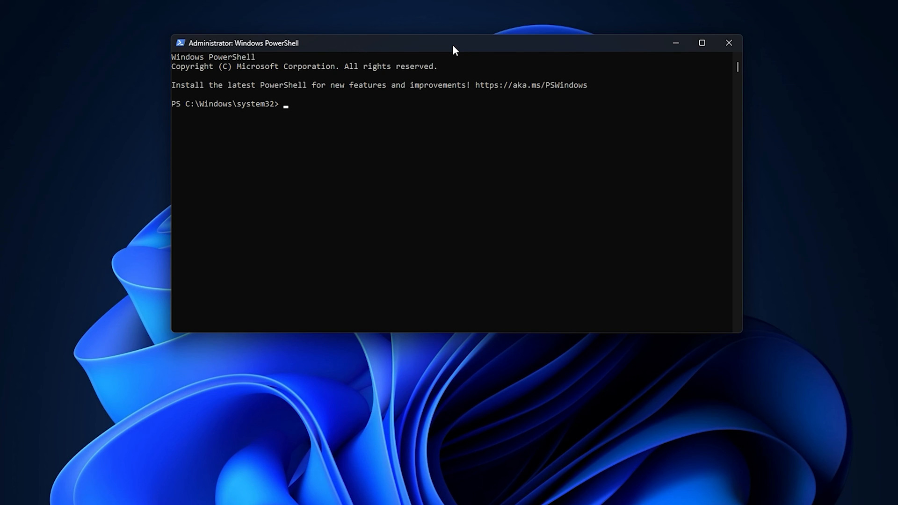
- Run 'Set-service beep -startuptype disabled', then type 'set-service beep -startuptype auto'
{"action": "type", "text": "Set-service beep -startuptype disabled"}
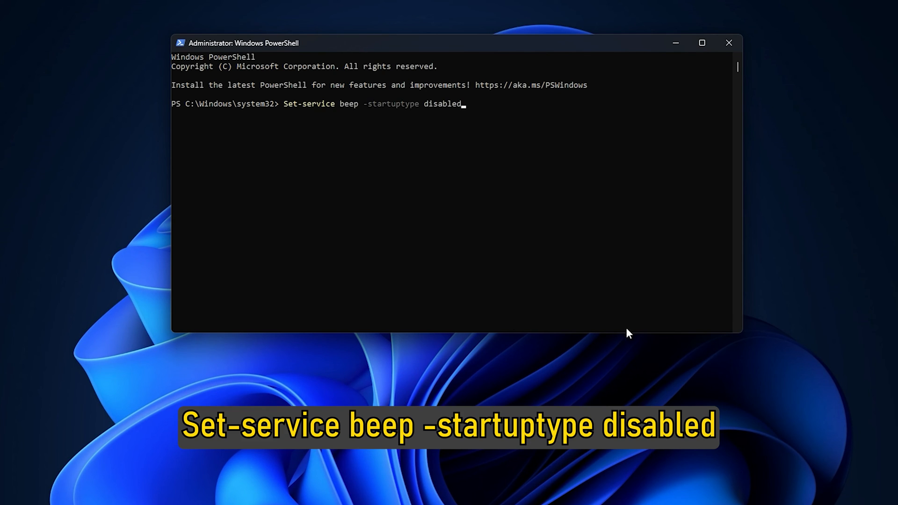
{"action": "key", "text": "Enter"}
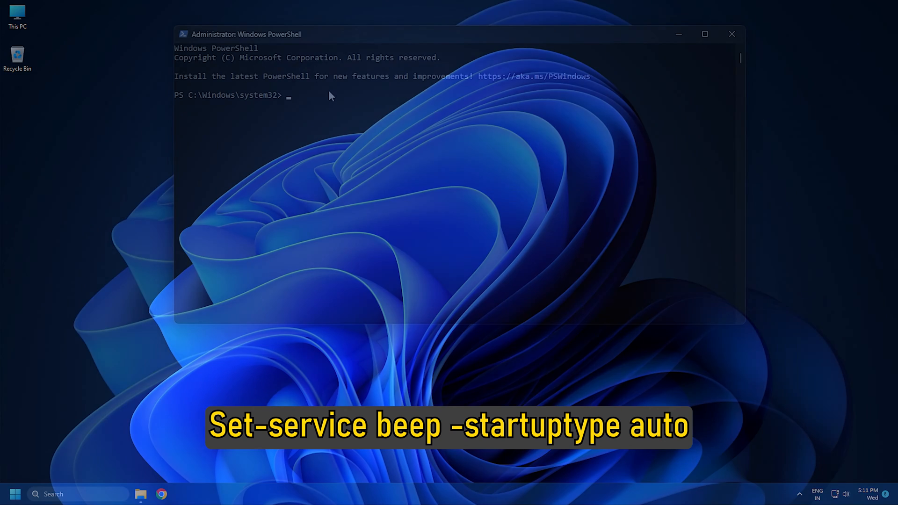
{"action": "type", "text": "set-service beep -startuptype auto"}
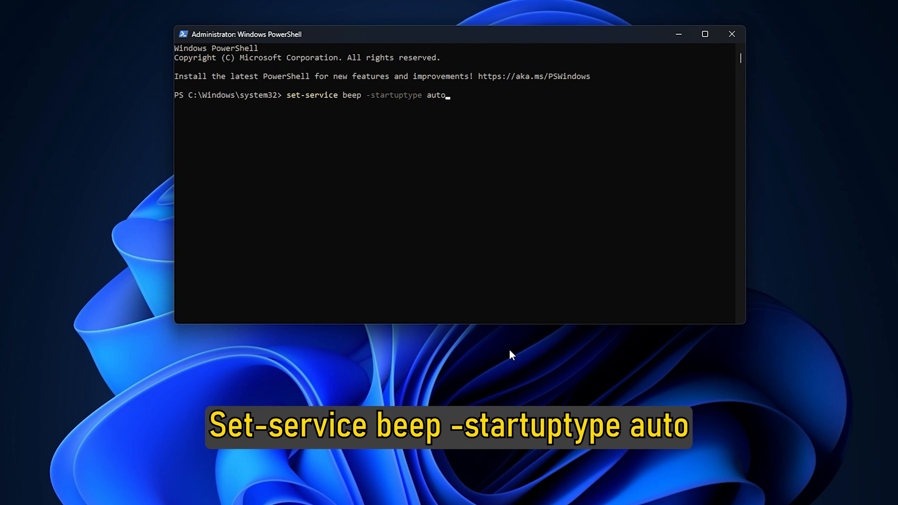